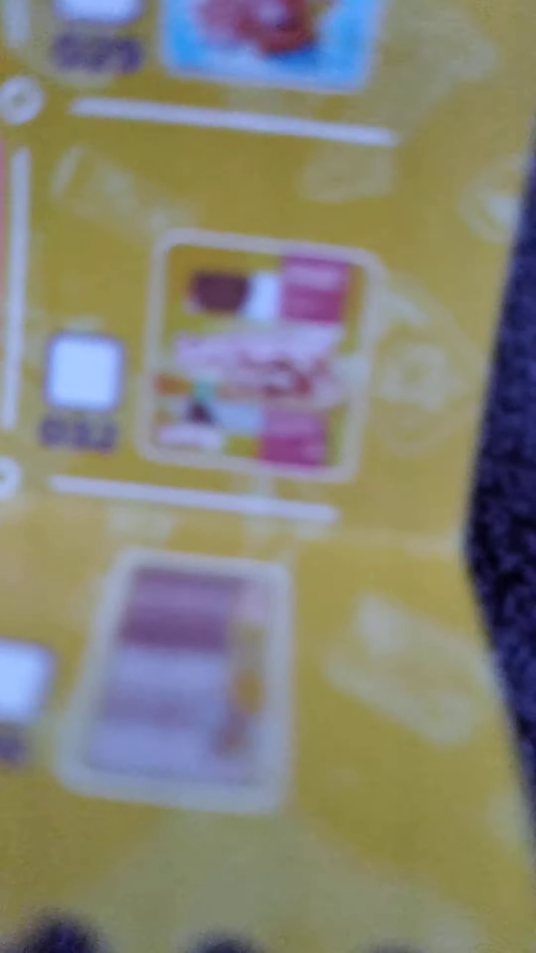
scroll("down", 3)
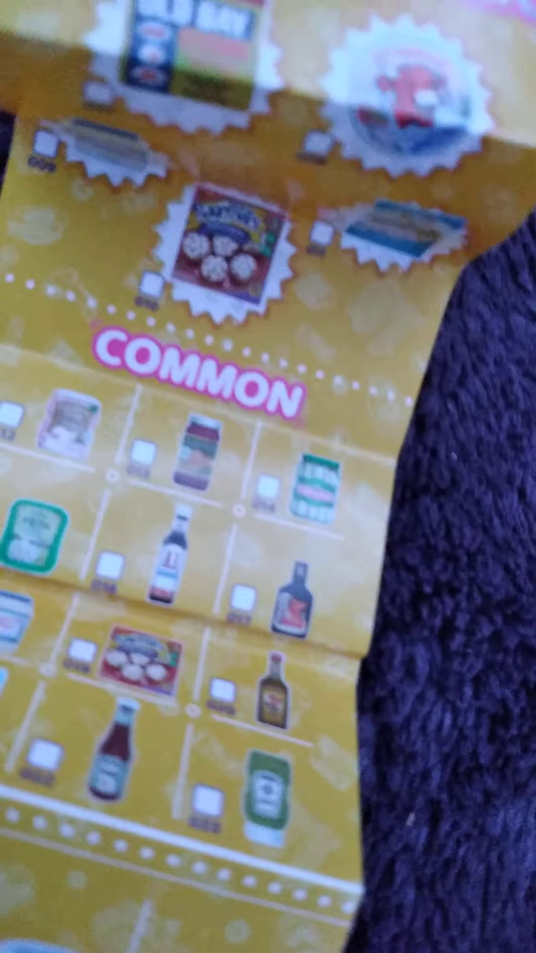